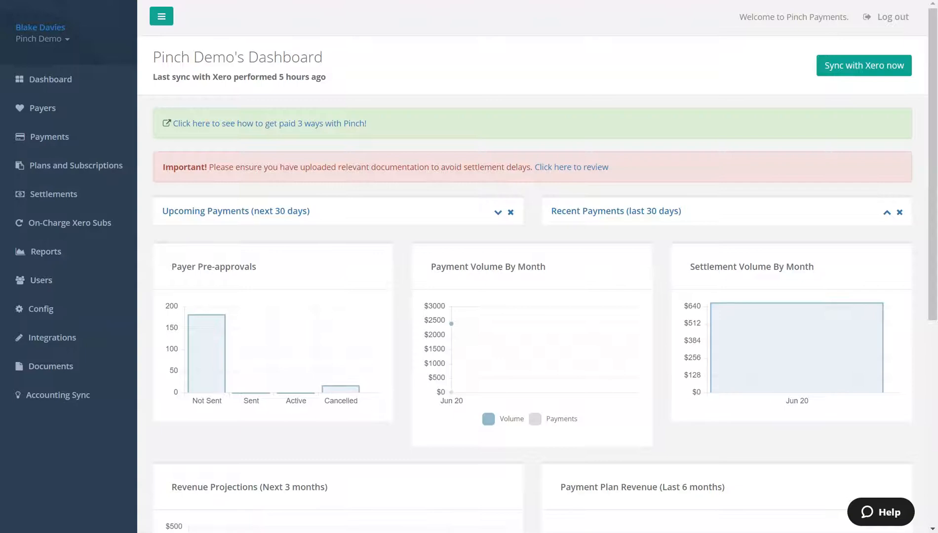
{"action": "mouse_move", "coordinate": [43, 107]}
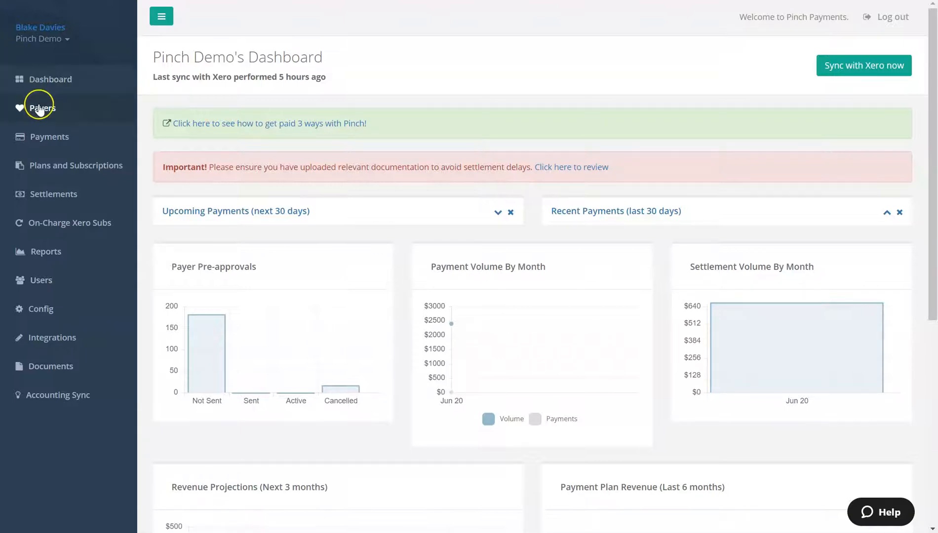
Send a pre-approval request to payer Class Aptent Foundation via Payer Actions.
{"action": "left_click", "coordinate": [42, 108]}
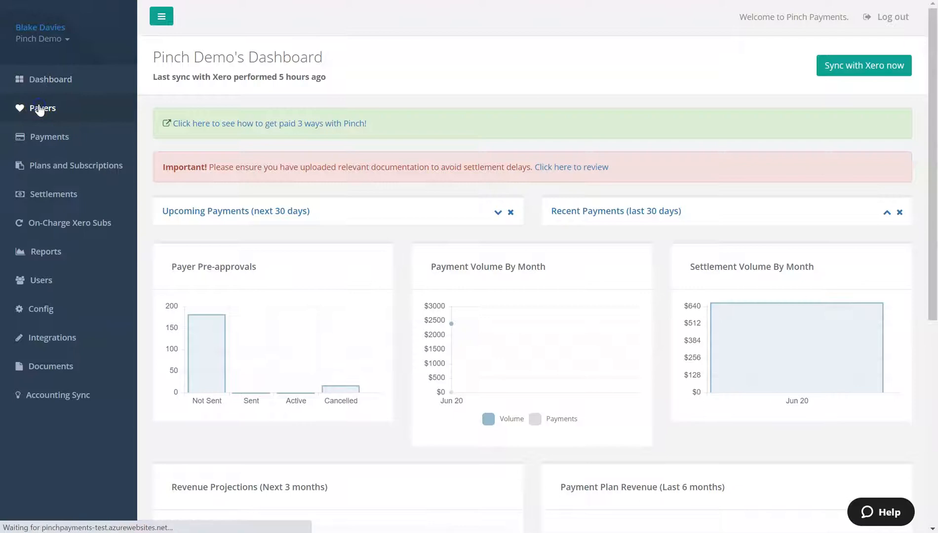
{"action": "left_click", "coordinate": [42, 108]}
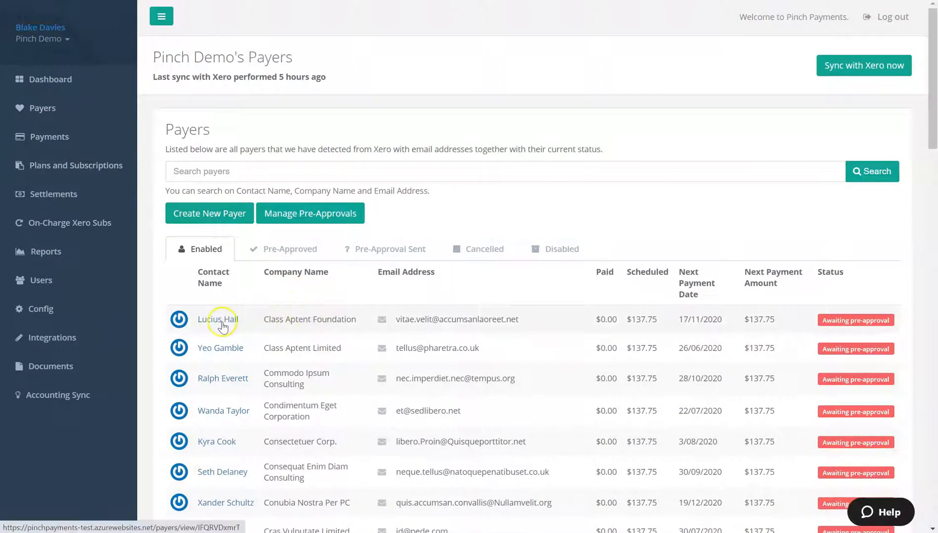
{"action": "left_click", "coordinate": [219, 319]}
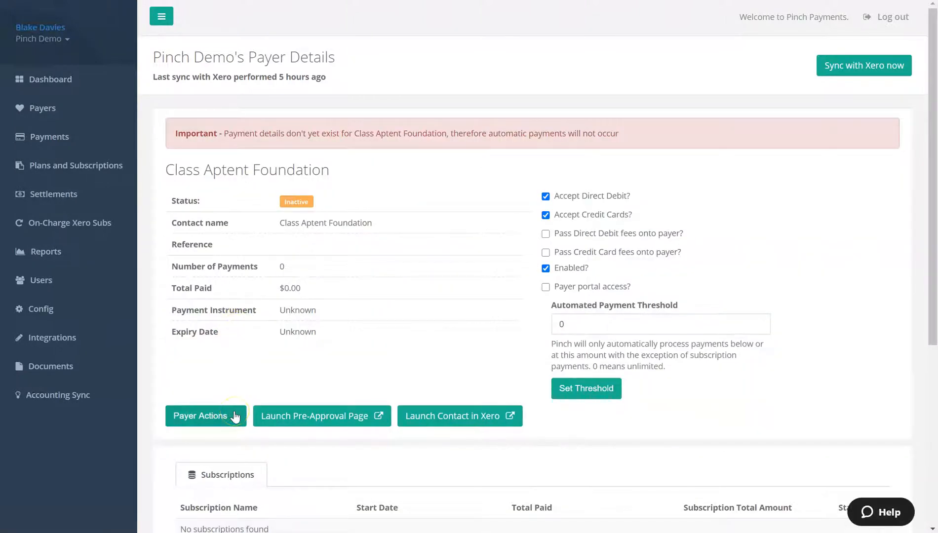
{"action": "left_click", "coordinate": [205, 416]}
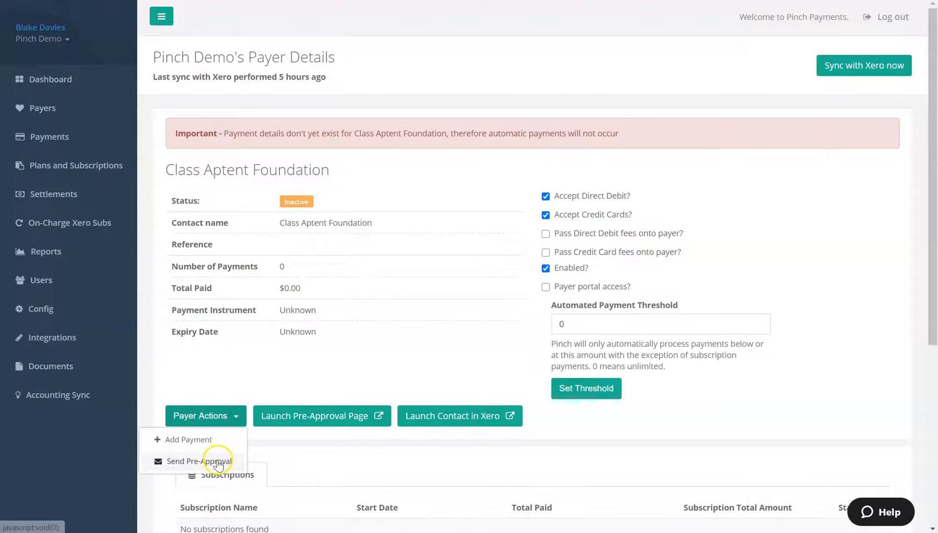
{"action": "left_click", "coordinate": [194, 461]}
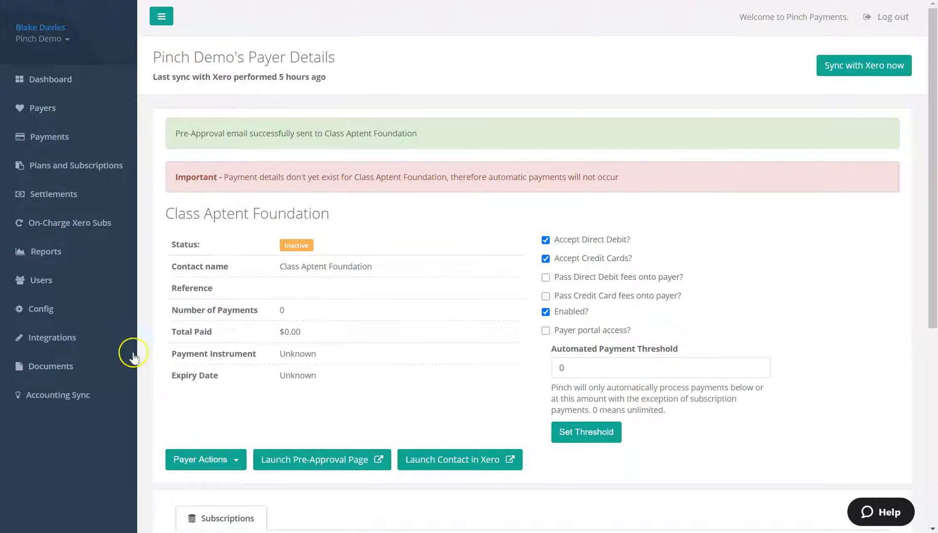
View the pre-approval request and confirmation email templates under Config > Emails.
{"action": "left_click", "coordinate": [41, 309]}
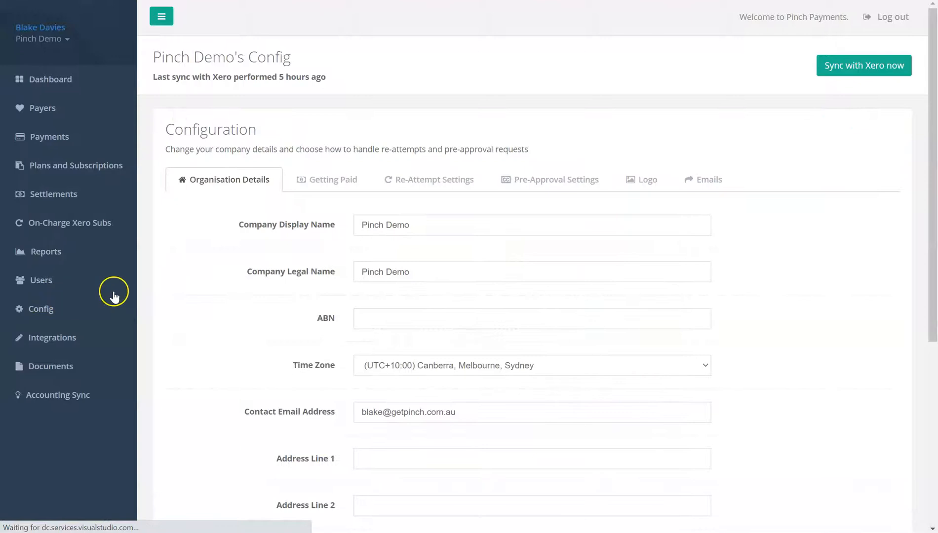
{"action": "left_click", "coordinate": [708, 179]}
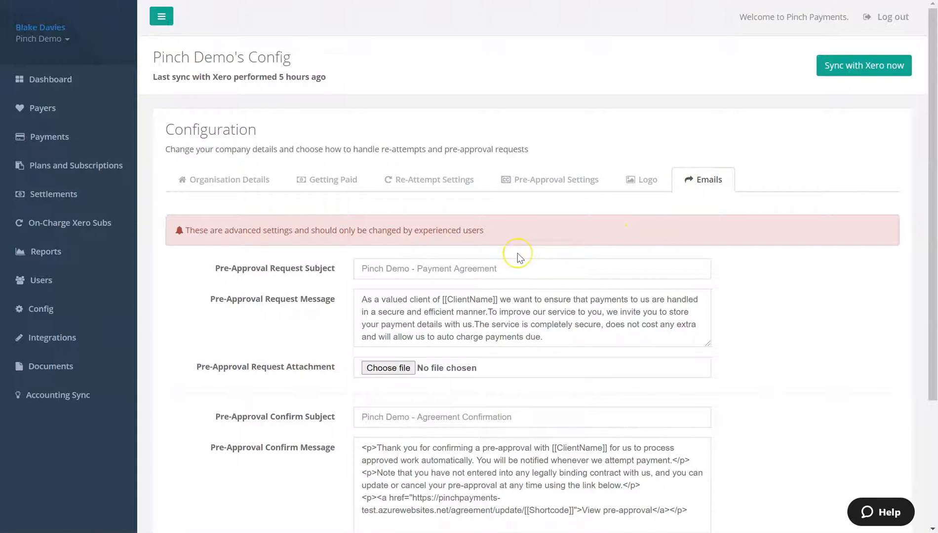
{"action": "mouse_move", "coordinate": [442, 287]}
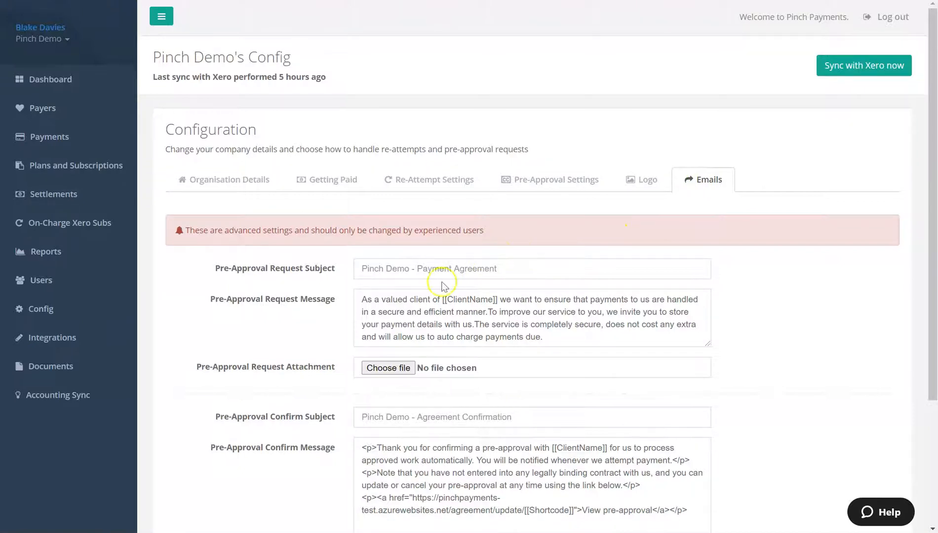
{"action": "scroll", "scroll_direction": "down", "scroll_amount": 3}
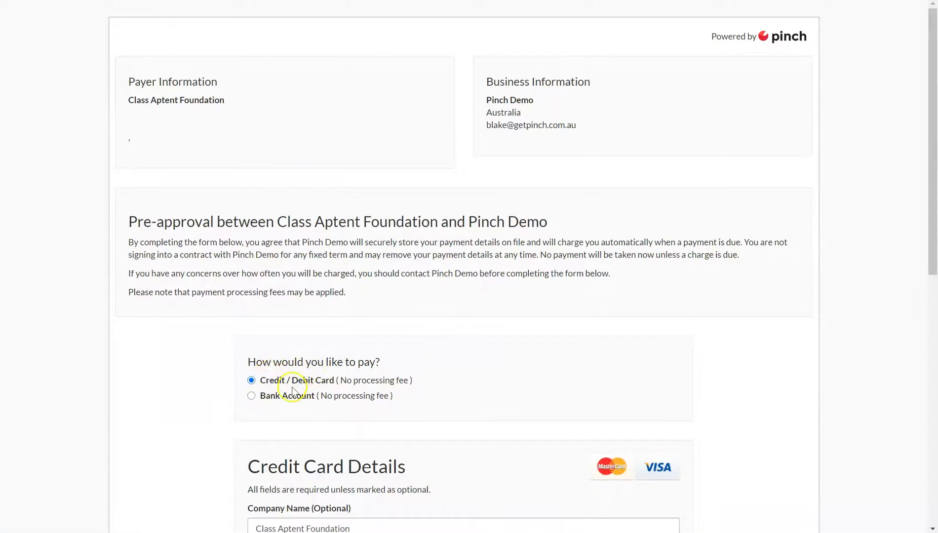
Confirm the pre-approval agreement with the filled Credit/Debit Card details.
{"action": "scroll", "scroll_direction": "down", "scroll_amount": 3}
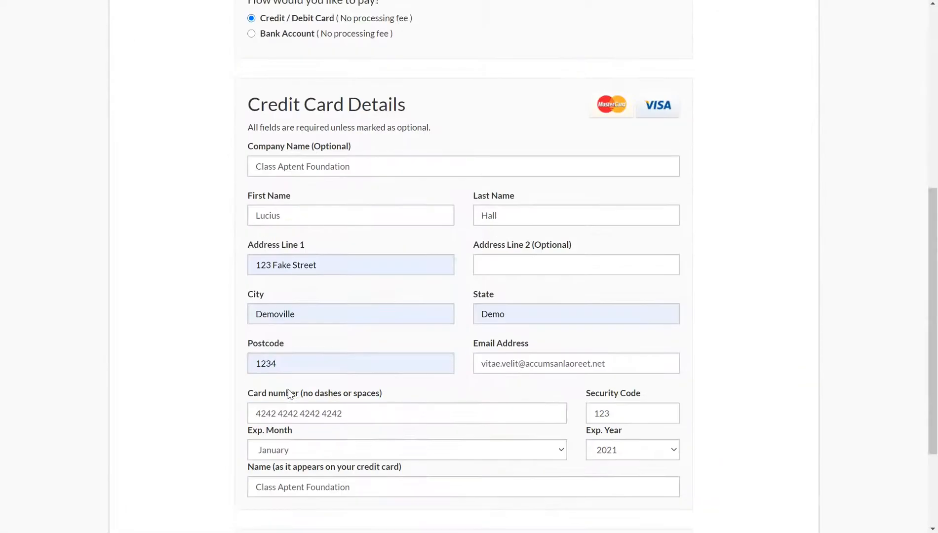
{"action": "scroll", "scroll_direction": "down", "scroll_amount": 3}
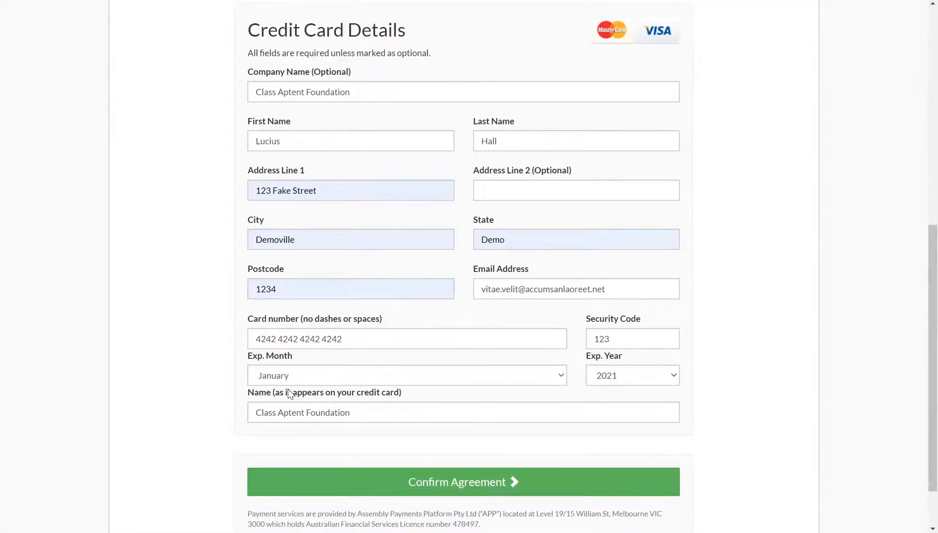
{"action": "scroll", "scroll_direction": "down", "scroll_amount": 3}
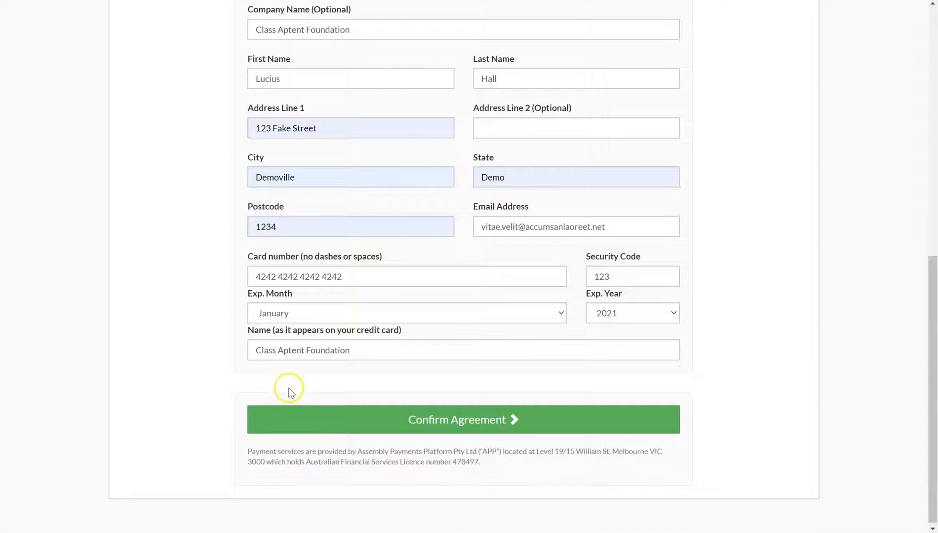
{"action": "mouse_move", "coordinate": [320, 409]}
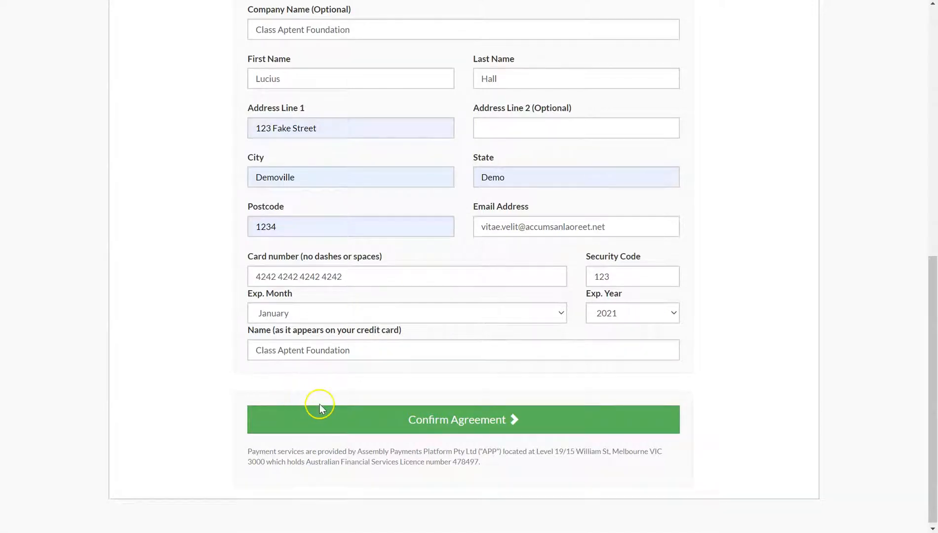
{"action": "left_click", "coordinate": [462, 419]}
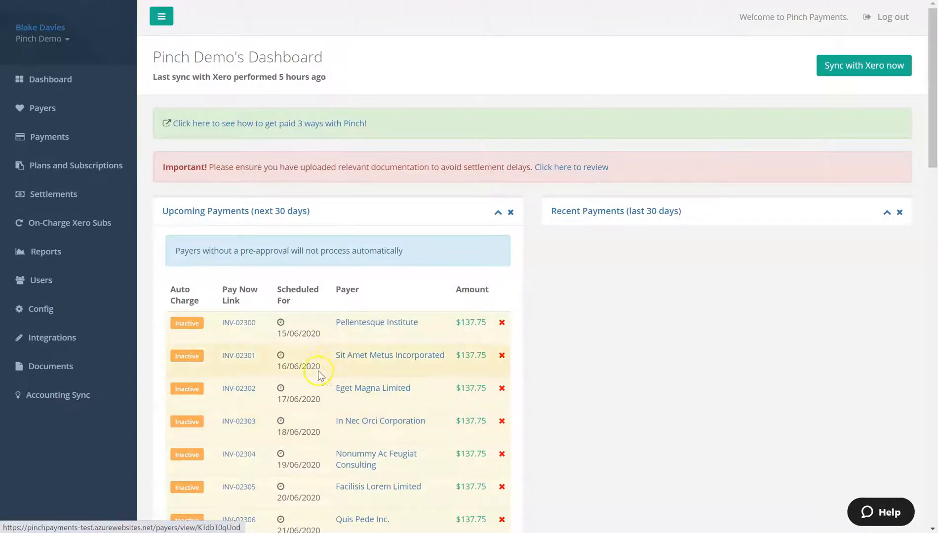
View the payers list showing Class Aptent Foundation as Active.
{"action": "left_click", "coordinate": [42, 108]}
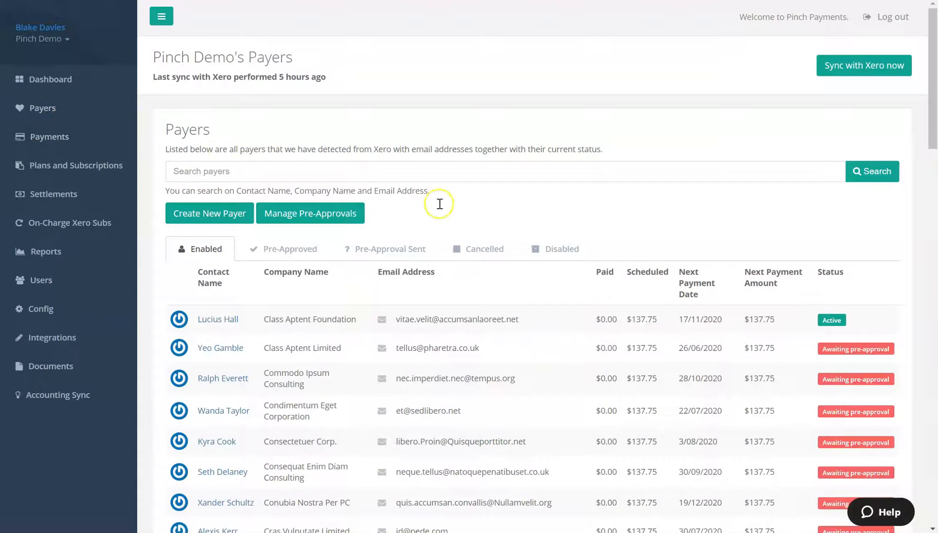
{"action": "mouse_move", "coordinate": [781, 308]}
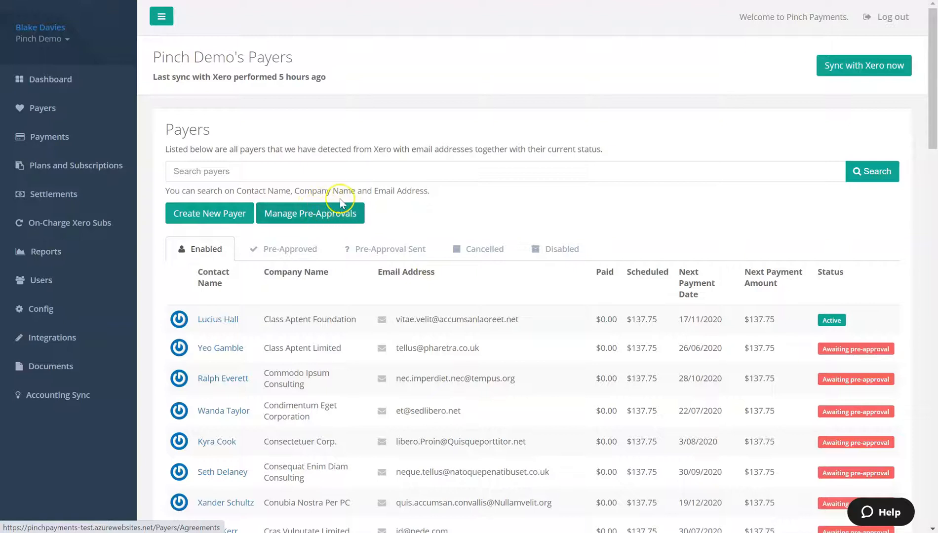
Send bulk pre-approvals to Class Aptent Limited, Commodo Ipsum Consulting and Condimentum Eget Corporation.
{"action": "left_click", "coordinate": [310, 213]}
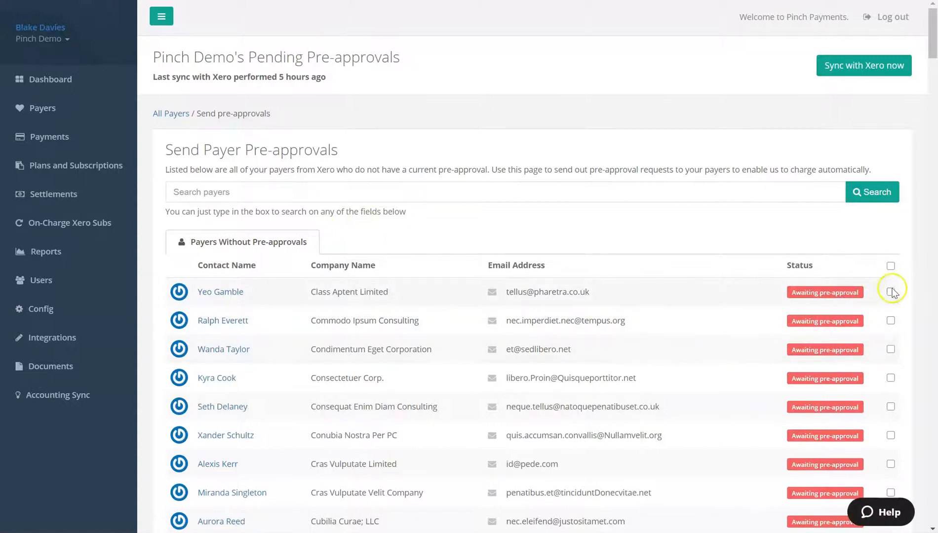
{"action": "left_click", "coordinate": [890, 348]}
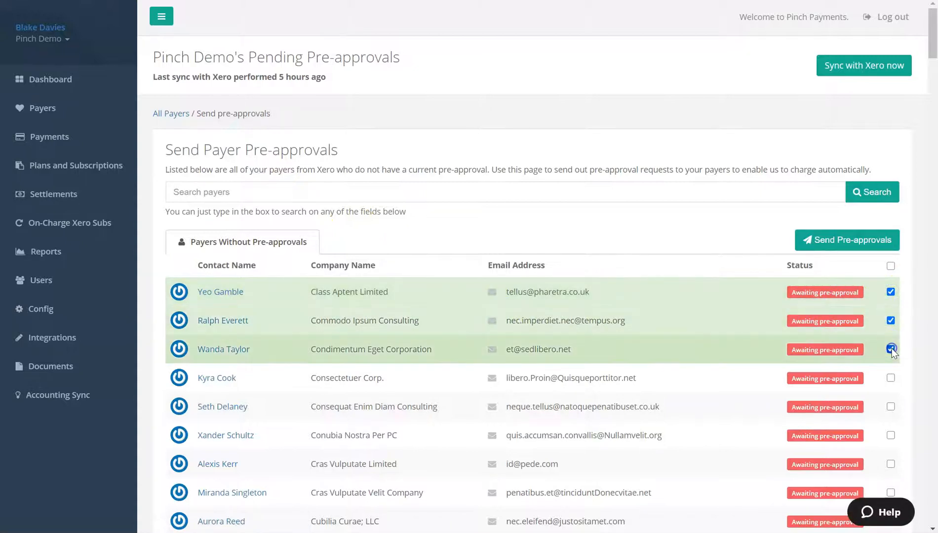
{"action": "left_click", "coordinate": [891, 350]}
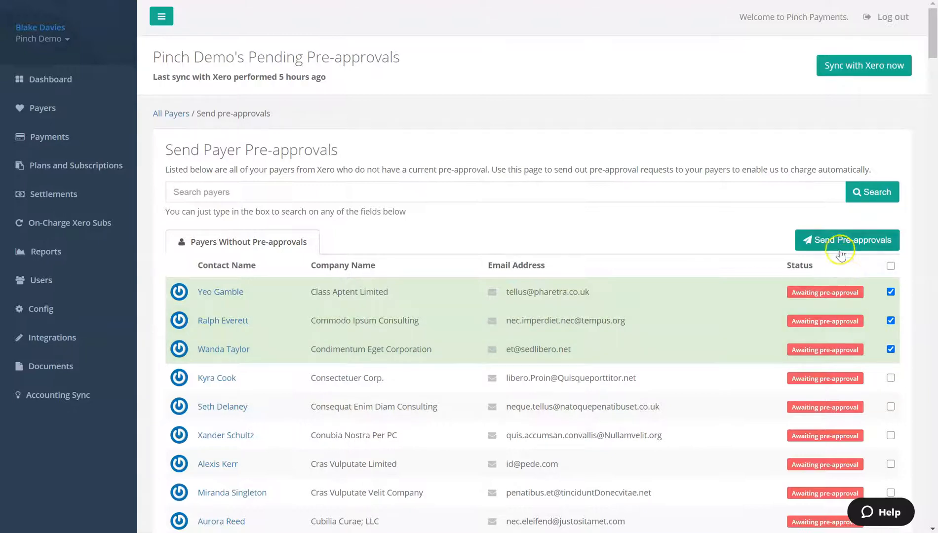
{"action": "left_click", "coordinate": [847, 240]}
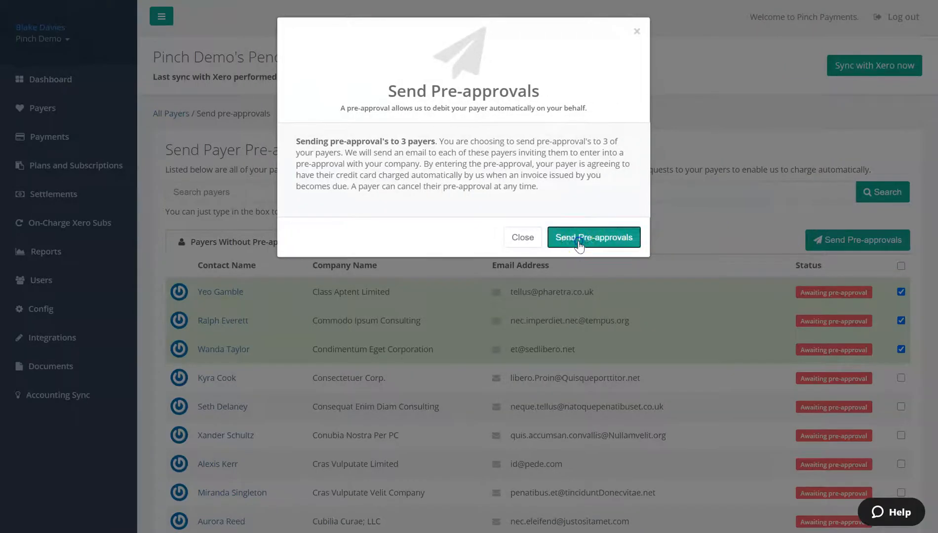
{"action": "left_click", "coordinate": [593, 237]}
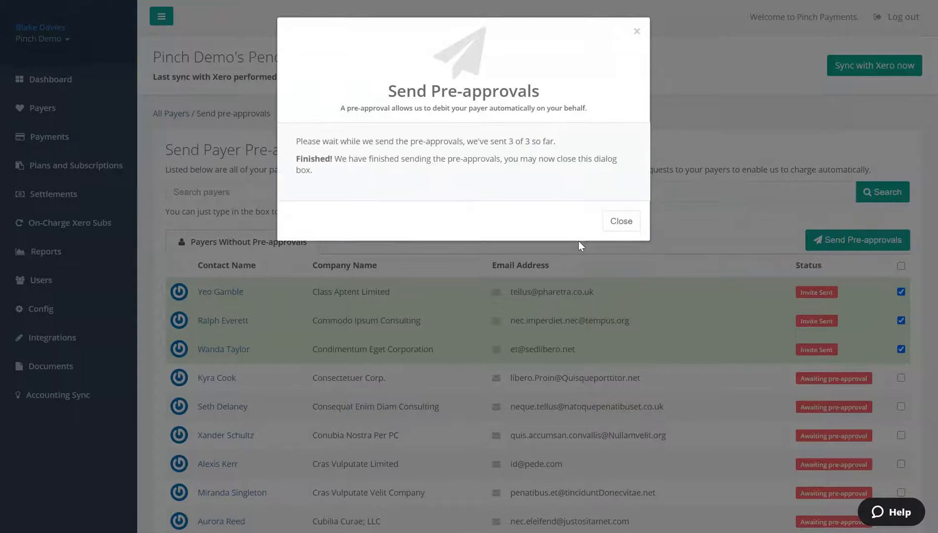
{"action": "left_click", "coordinate": [621, 221]}
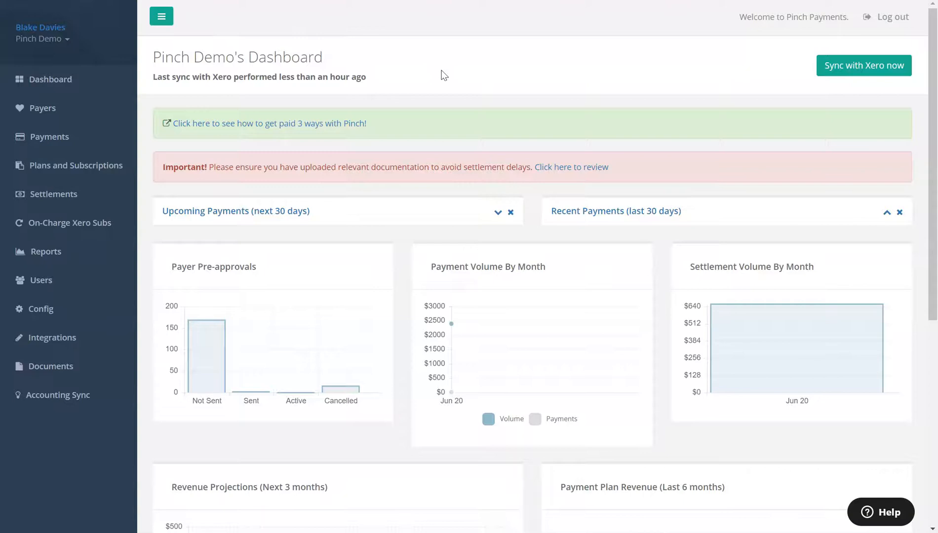
{"action": "mouse_move", "coordinate": [429, 83]}
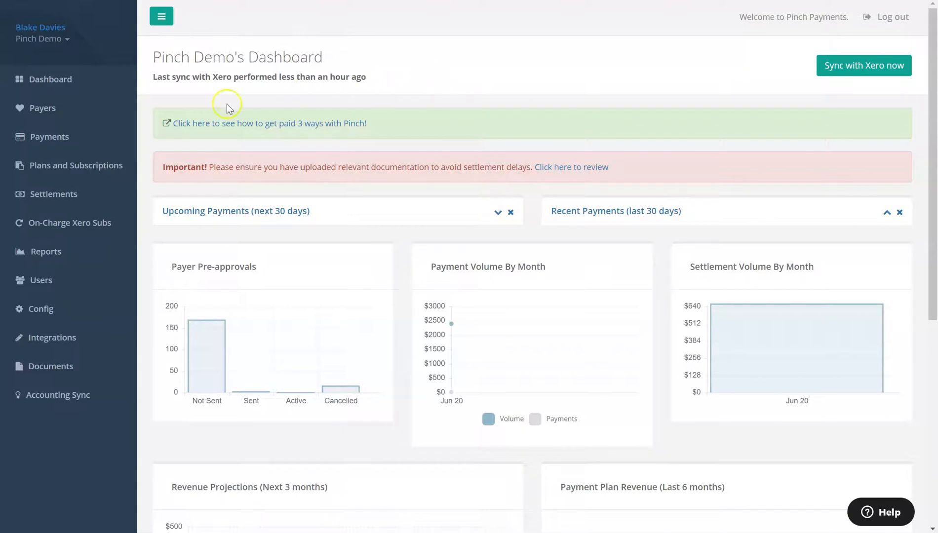
Review the Plans and Subscriptions overview and start a new payment plan.
{"action": "left_click", "coordinate": [74, 166]}
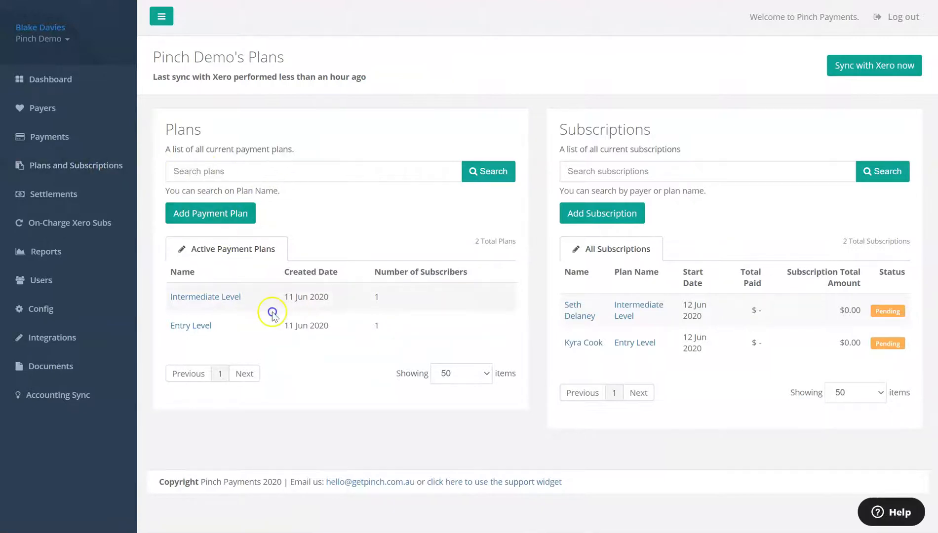
{"action": "mouse_move", "coordinate": [669, 267]}
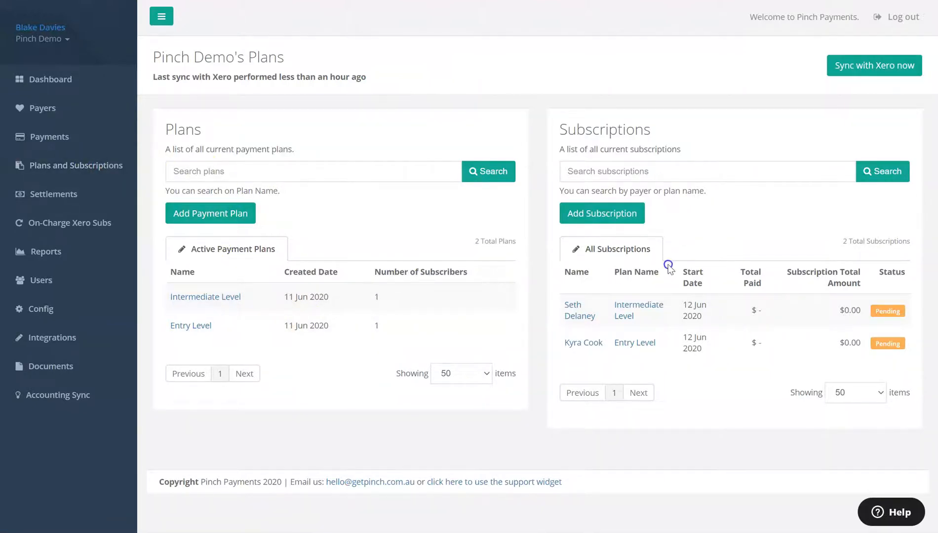
{"action": "mouse_move", "coordinate": [720, 264]}
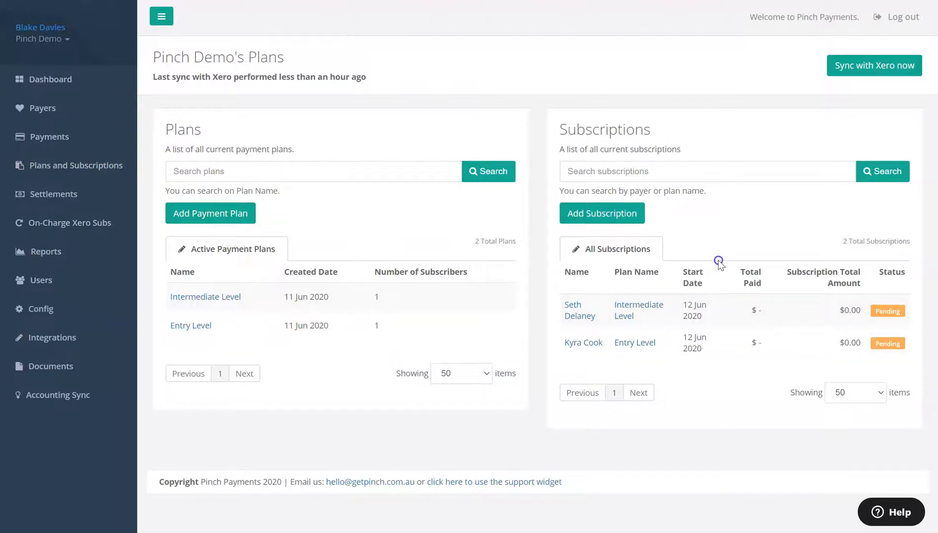
{"action": "left_click", "coordinate": [211, 213]}
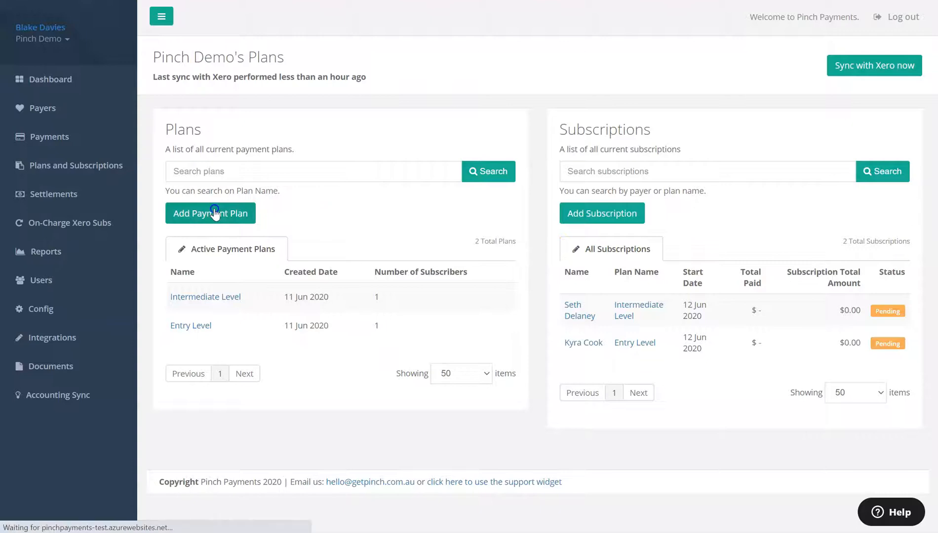
Describe the fixed payment as Plan Commencement Fee and add a recurring payment starting after 1 Month.
{"action": "left_click", "coordinate": [210, 214]}
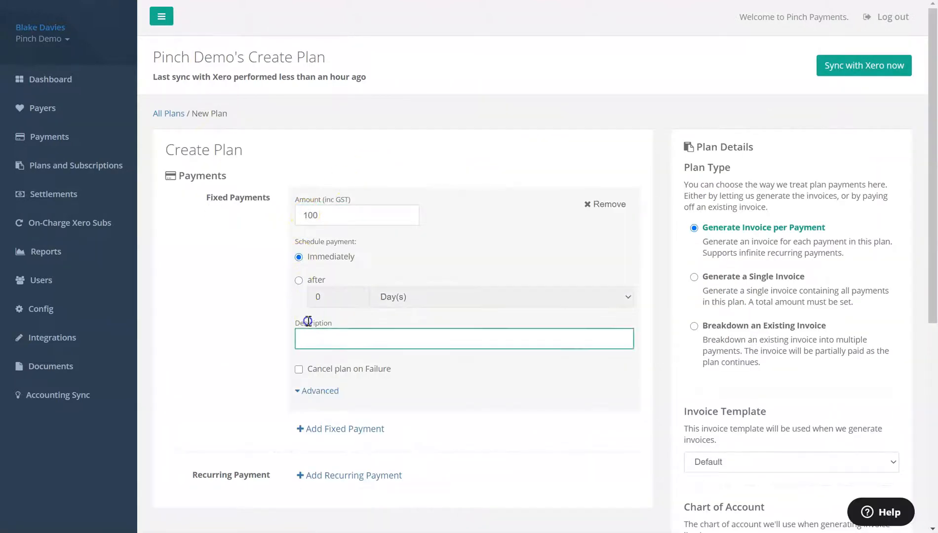
{"action": "type", "text": "Plan Commencement Fee"}
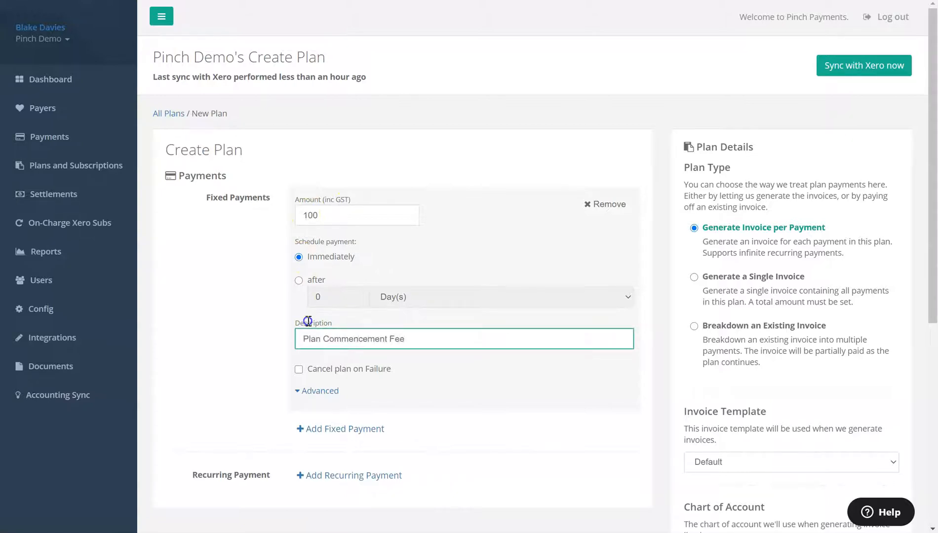
{"action": "left_click", "coordinate": [349, 475]}
{"action": "type", "text": "1"}
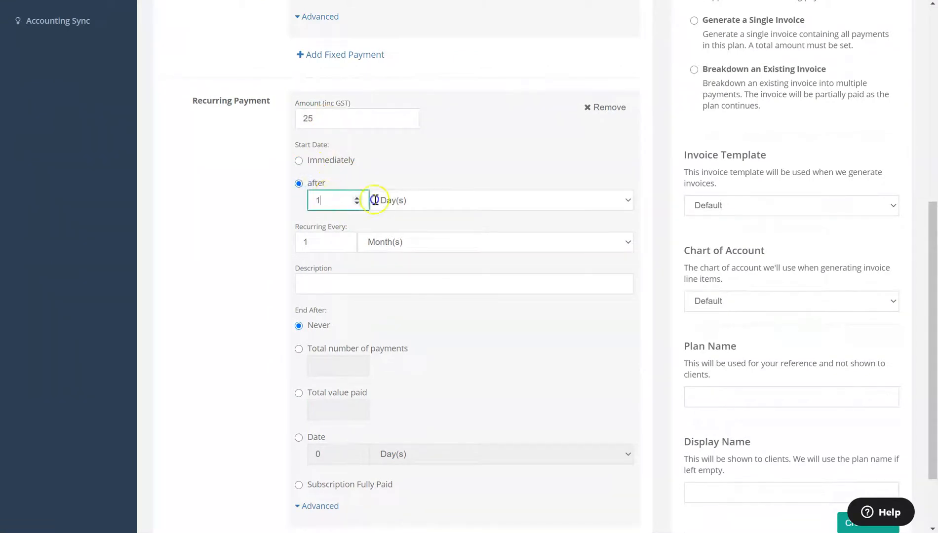
{"action": "left_click", "coordinate": [502, 199]}
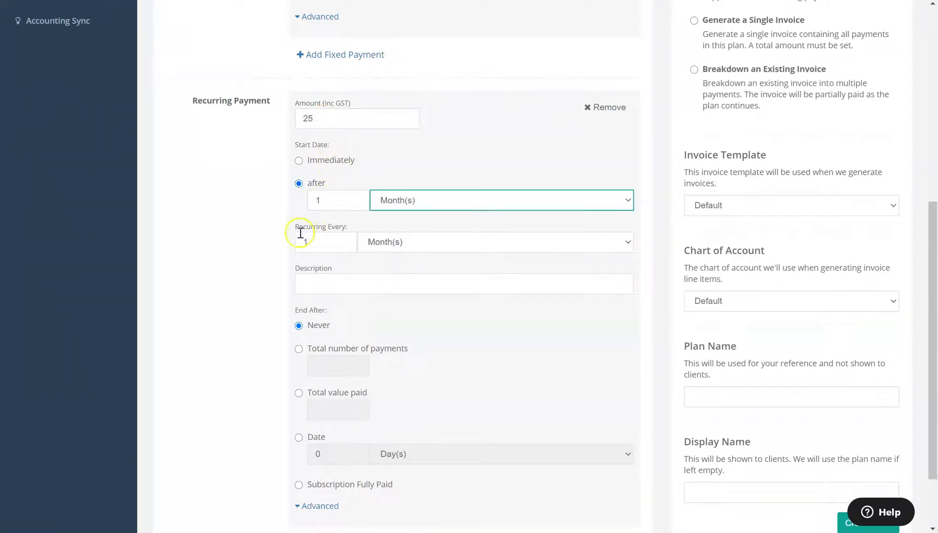
{"action": "type", "text": "Monthly Plan Fee"}
{"action": "left_click", "coordinate": [339, 366]}
{"action": "type", "text": "12"}
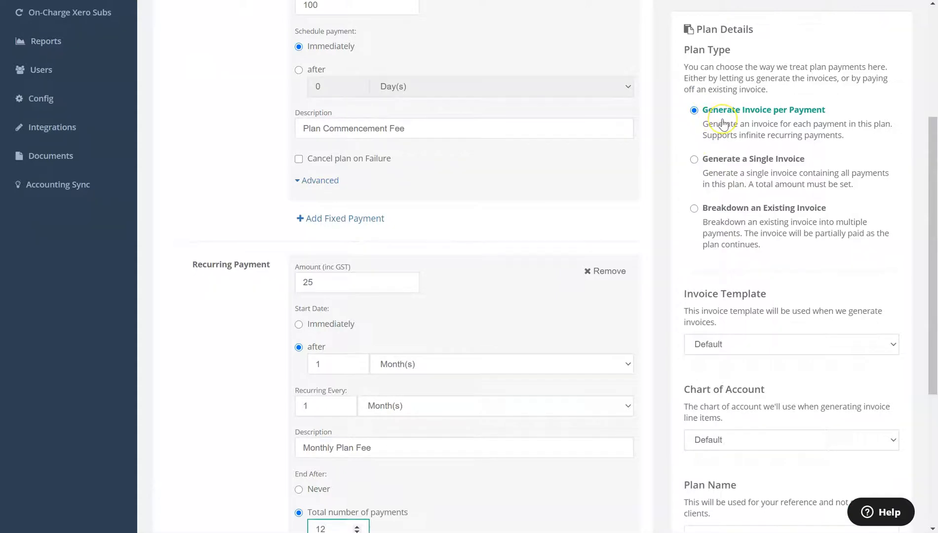
{"action": "mouse_move", "coordinate": [691, 184]}
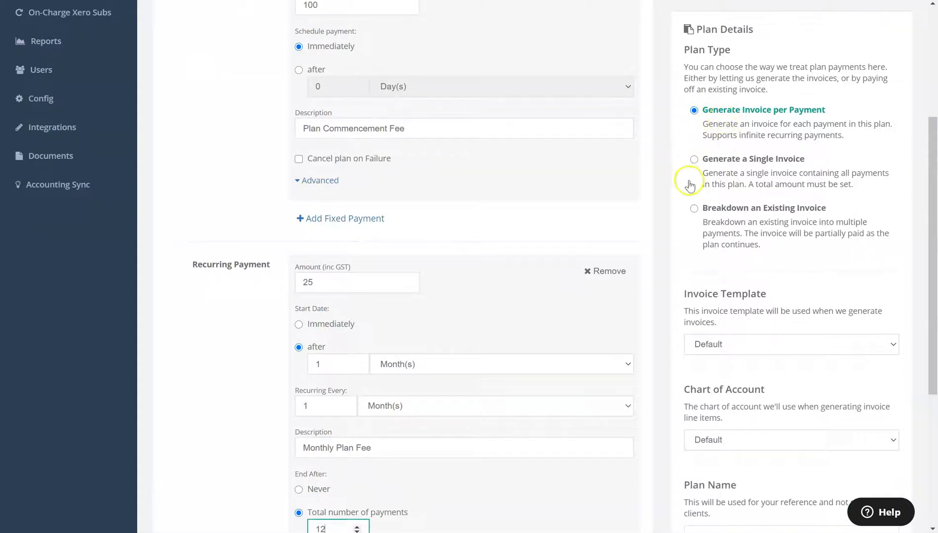
{"action": "mouse_move", "coordinate": [711, 188]}
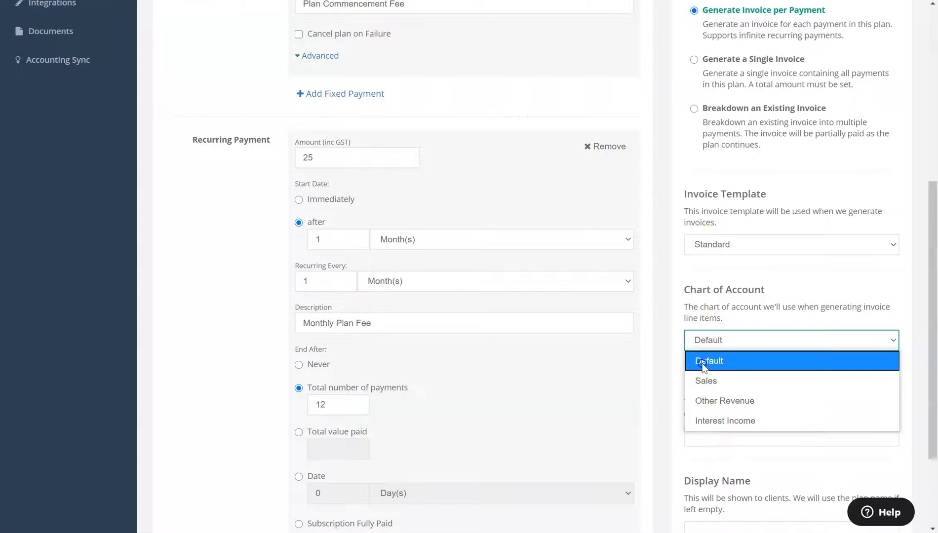
Name the plan and display name Pro Level Plan and create it.
{"action": "left_click", "coordinate": [709, 361]}
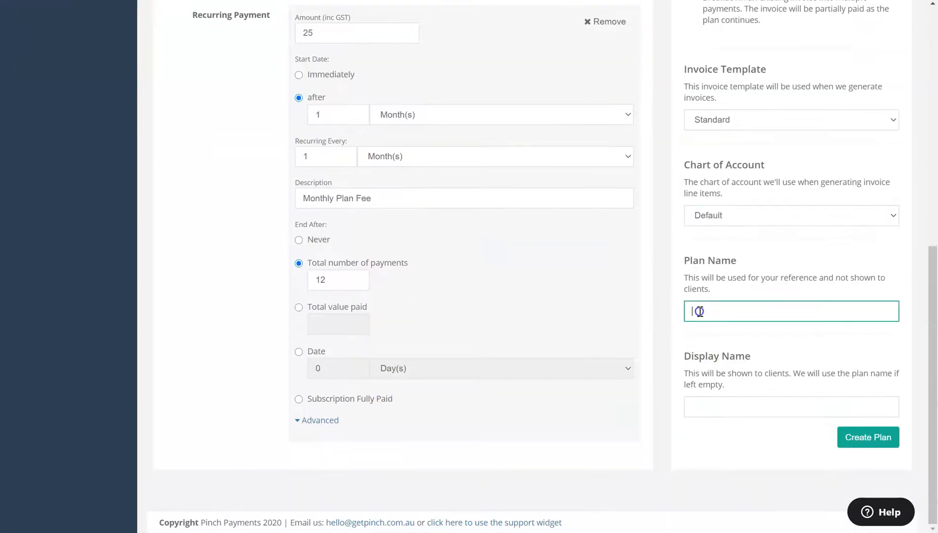
{"action": "type", "text": "Pro Level"}
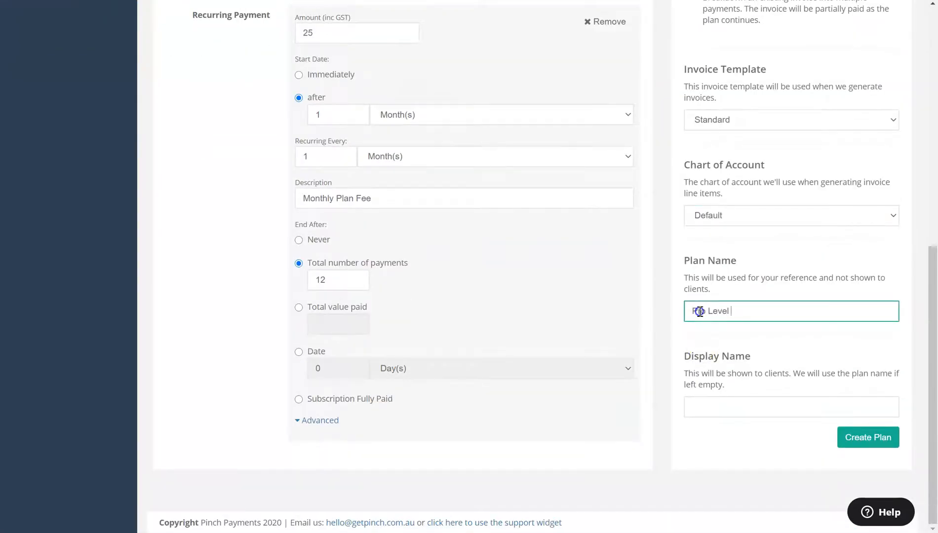
{"action": "type", "text": "Plan"}
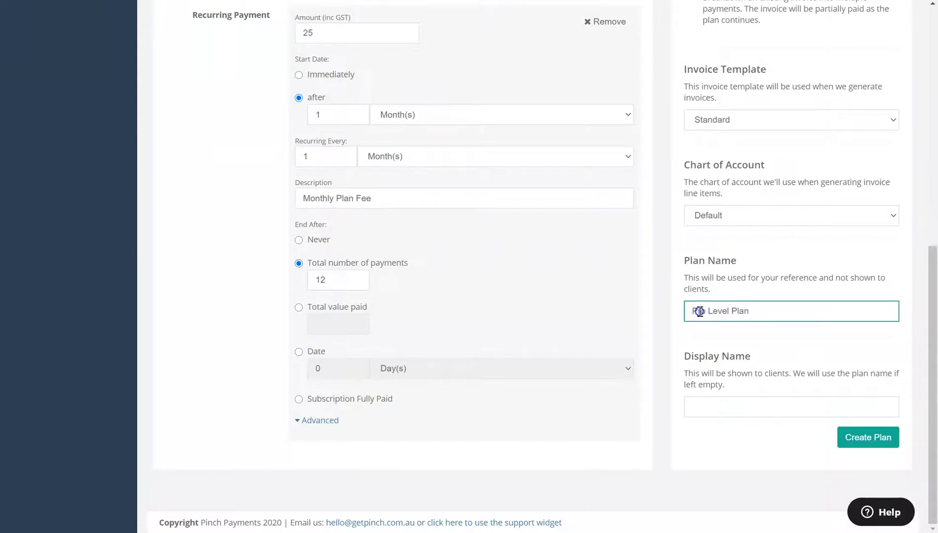
{"action": "type", "text": "Pro Level Plan"}
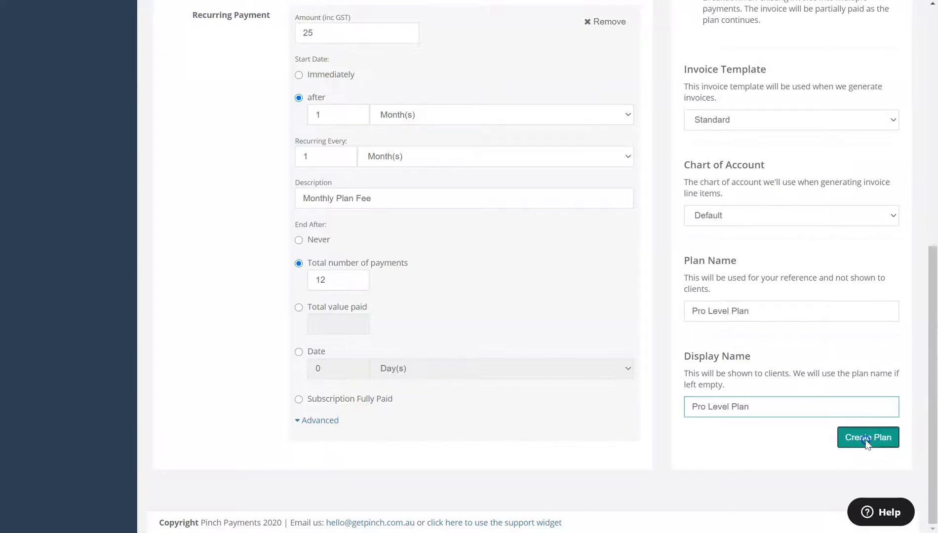
{"action": "left_click", "coordinate": [868, 436]}
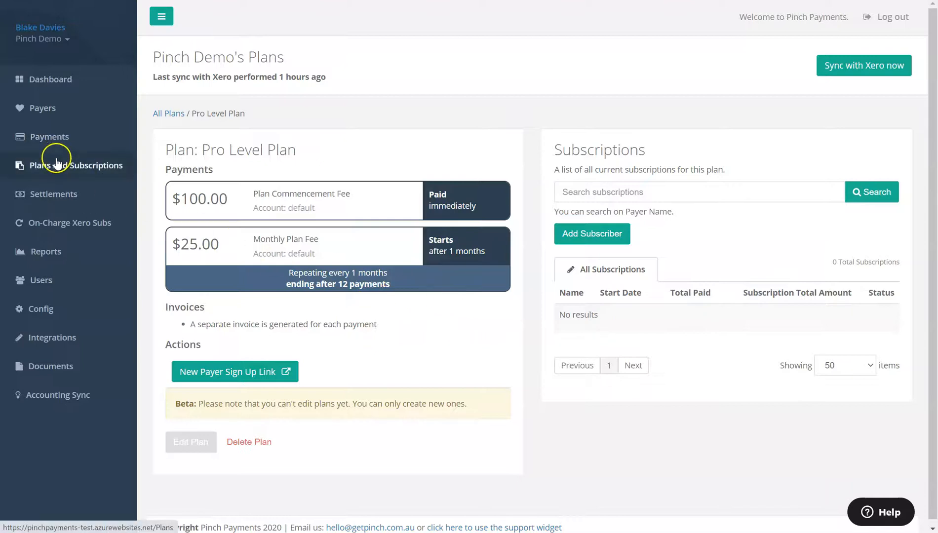
{"action": "left_click", "coordinate": [76, 165]}
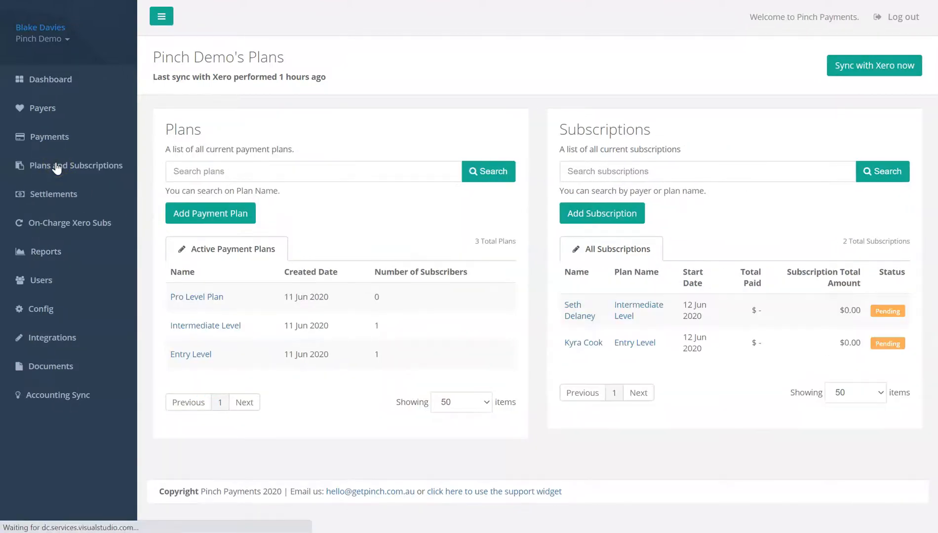
{"action": "left_click", "coordinate": [197, 297]}
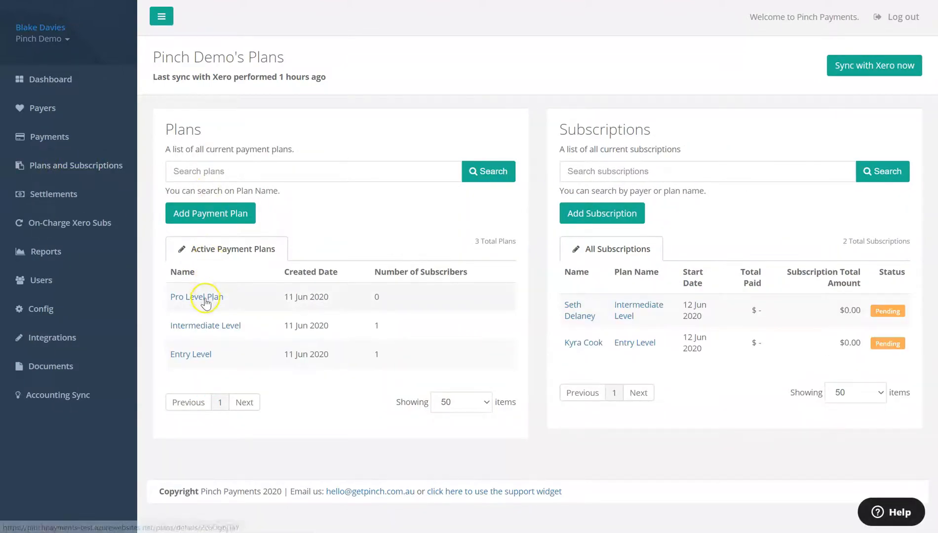
{"action": "left_click", "coordinate": [197, 297]}
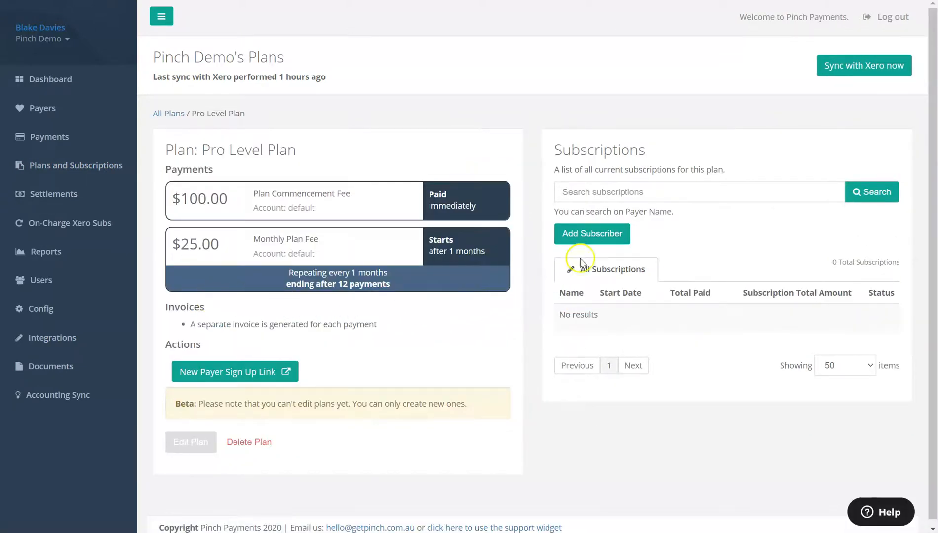
{"action": "left_click", "coordinate": [591, 233]}
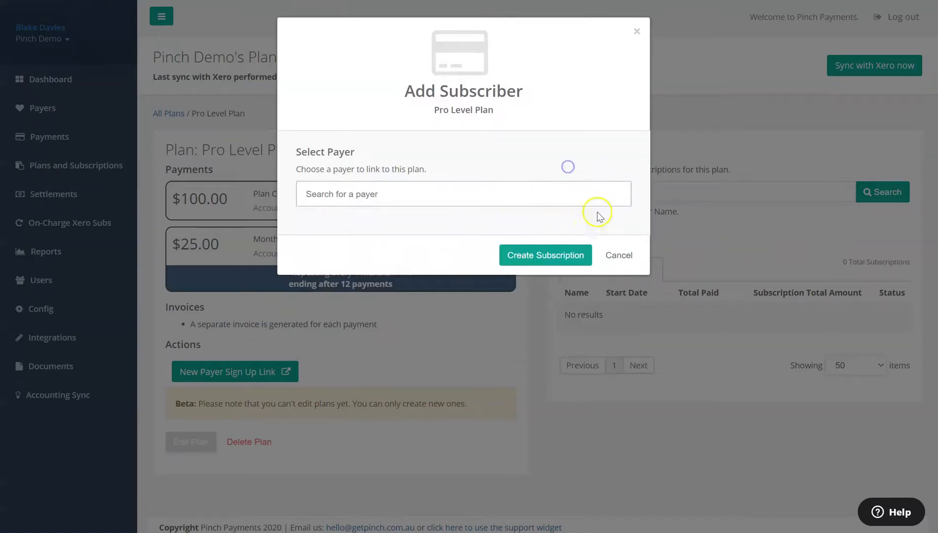
{"action": "left_click", "coordinate": [618, 255]}
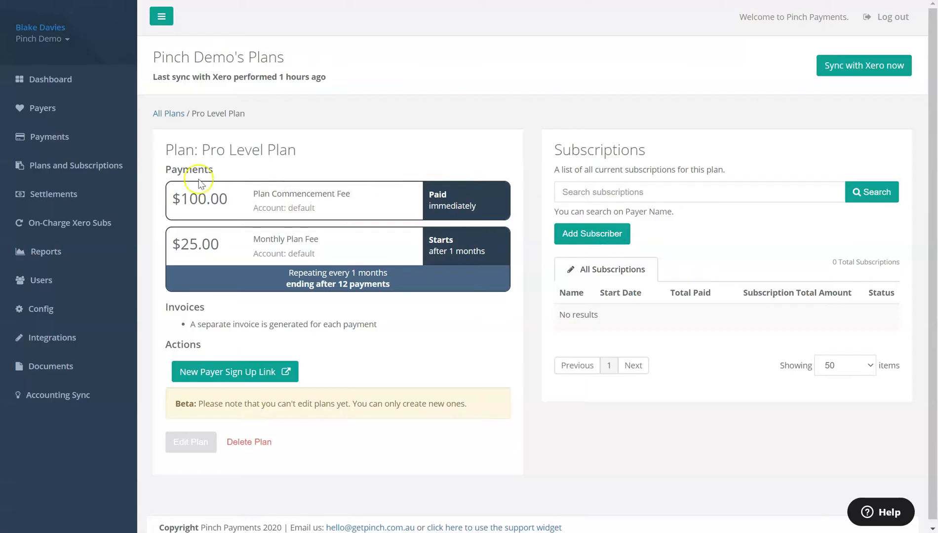
{"action": "left_click", "coordinate": [42, 108]}
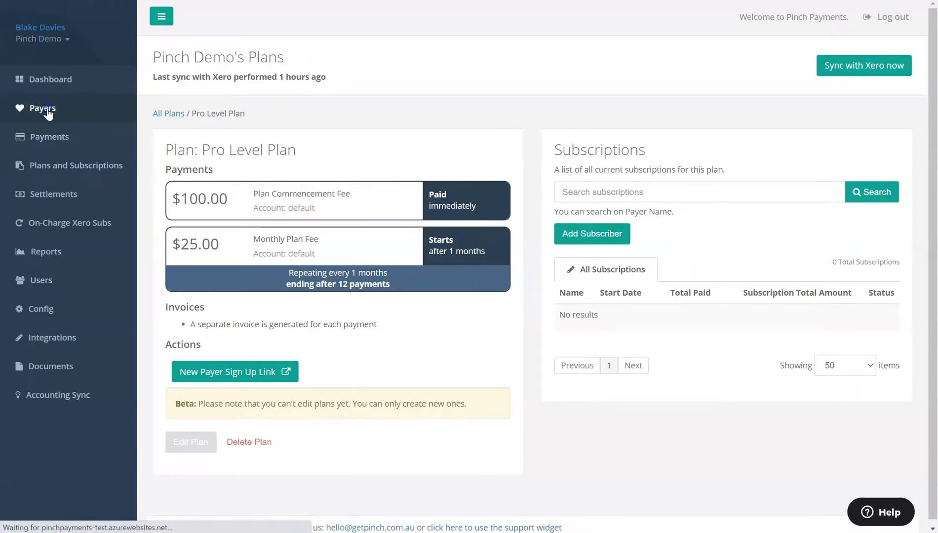
Subscribe Class Aptent Foundation to the Pro Level Plan starting 12-06-2020.
{"action": "left_click", "coordinate": [41, 109]}
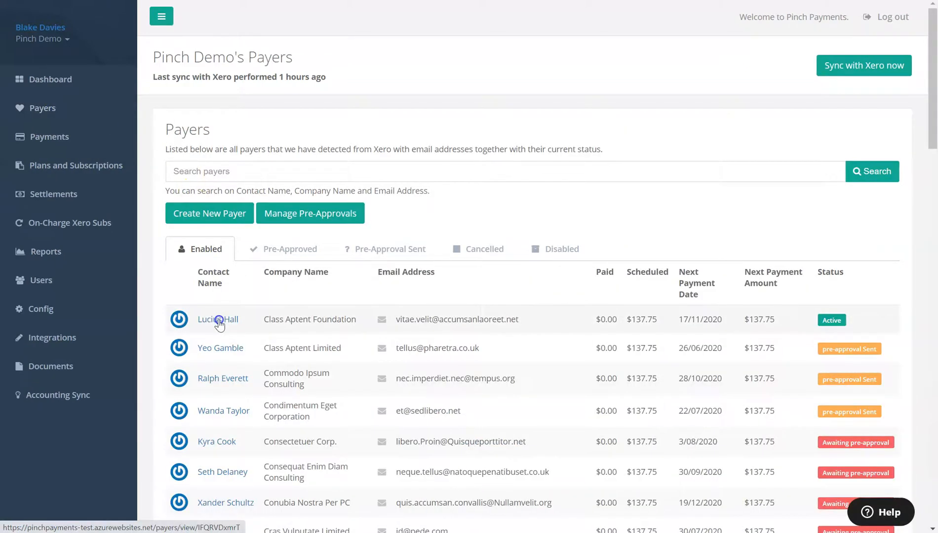
{"action": "left_click", "coordinate": [218, 319]}
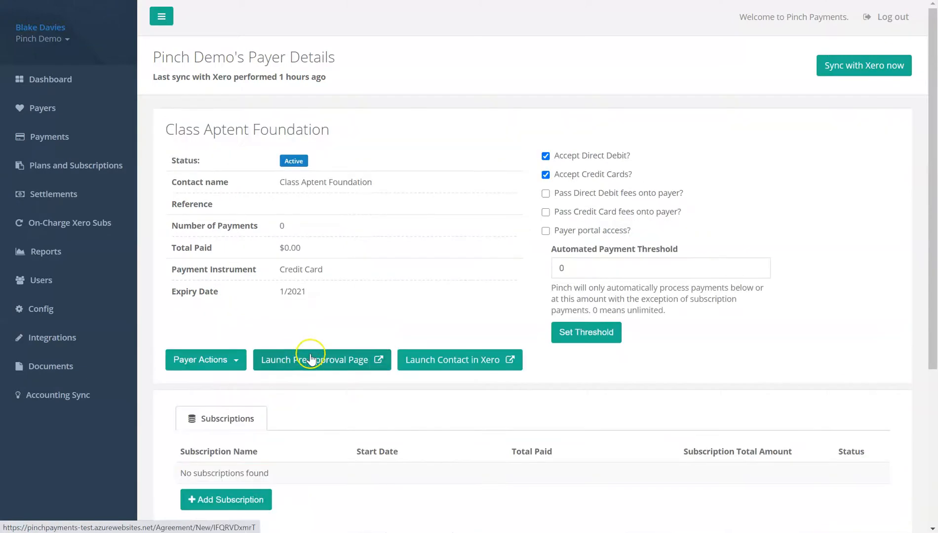
{"action": "scroll", "scroll_direction": "down", "scroll_amount": 3}
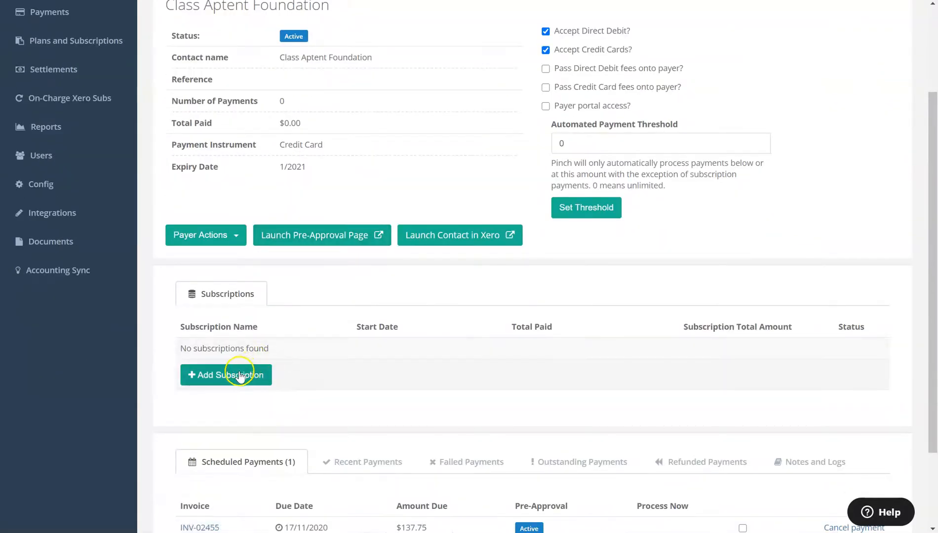
{"action": "left_click", "coordinate": [226, 374]}
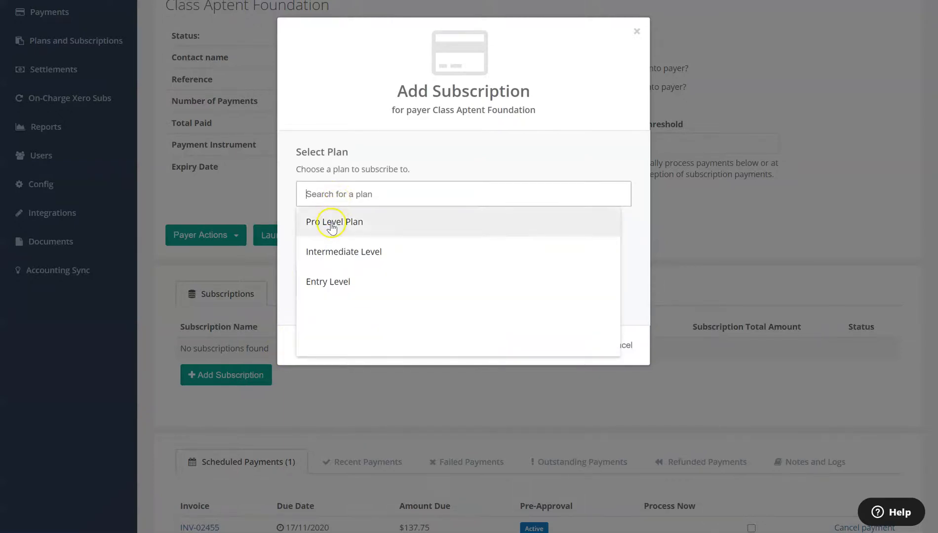
{"action": "left_click", "coordinate": [335, 222]}
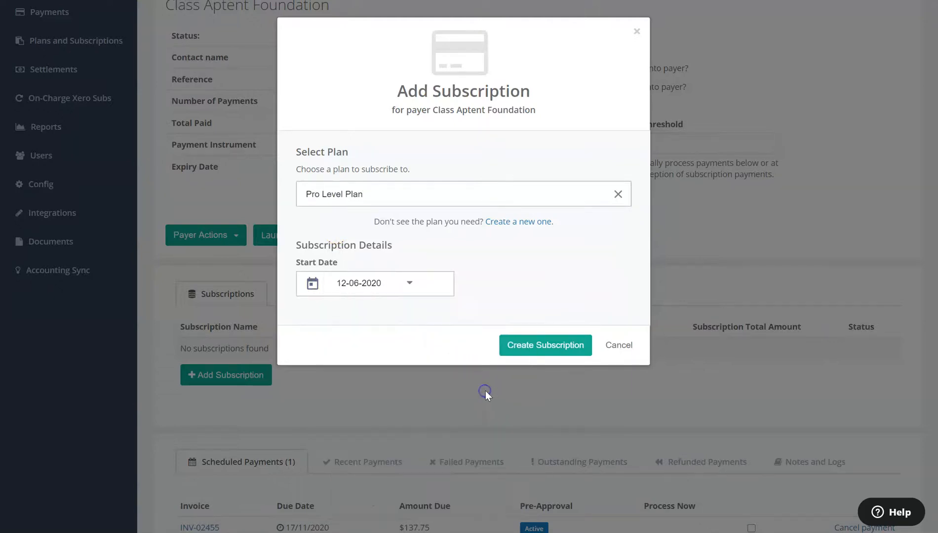
{"action": "left_click", "coordinate": [545, 345]}
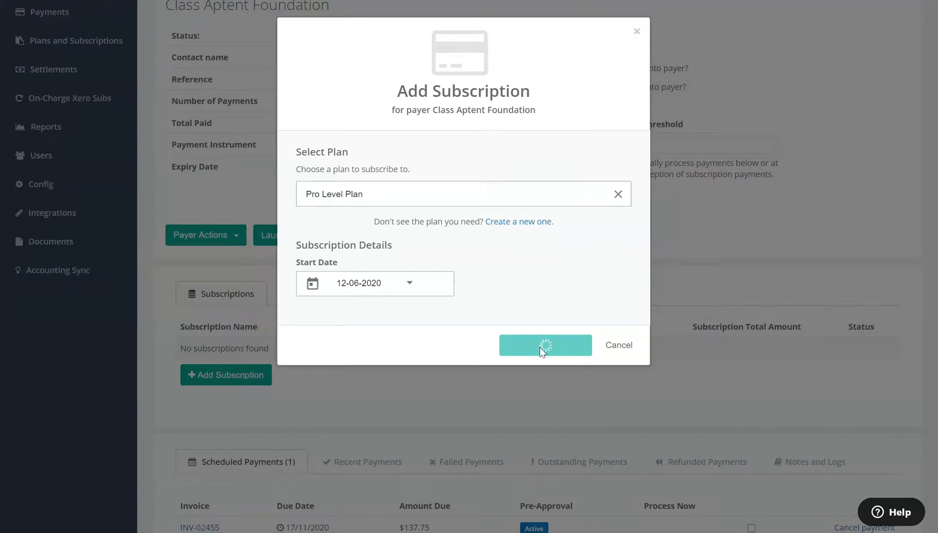
{"action": "left_click", "coordinate": [544, 345]}
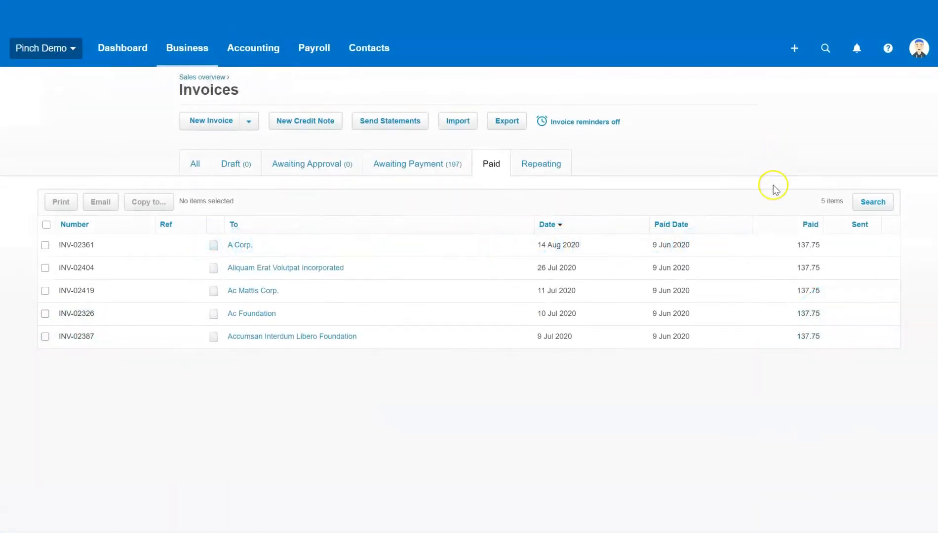
{"action": "mouse_move", "coordinate": [800, 358]}
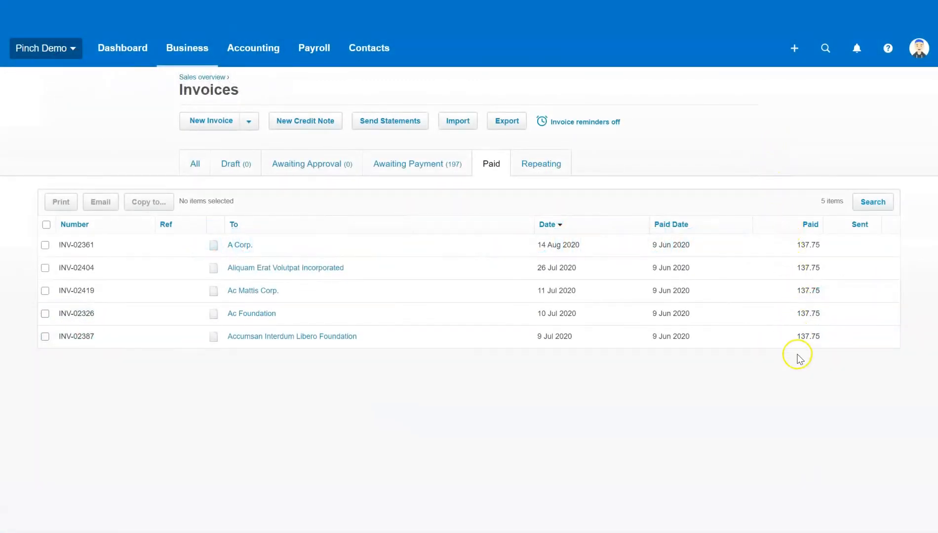
View the Pinch Payments Clearance Account transactions in Xero.
{"action": "left_click", "coordinate": [76, 245]}
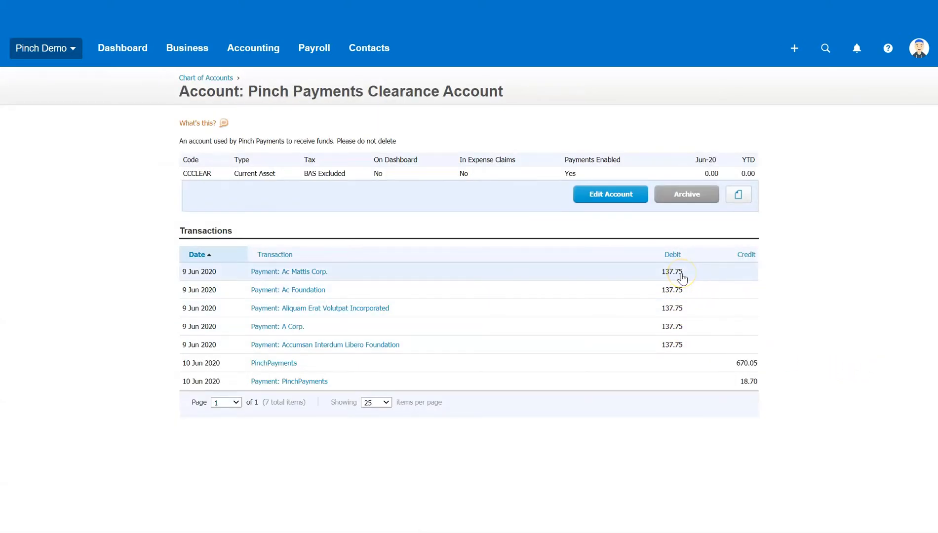
{"action": "mouse_move", "coordinate": [713, 365]}
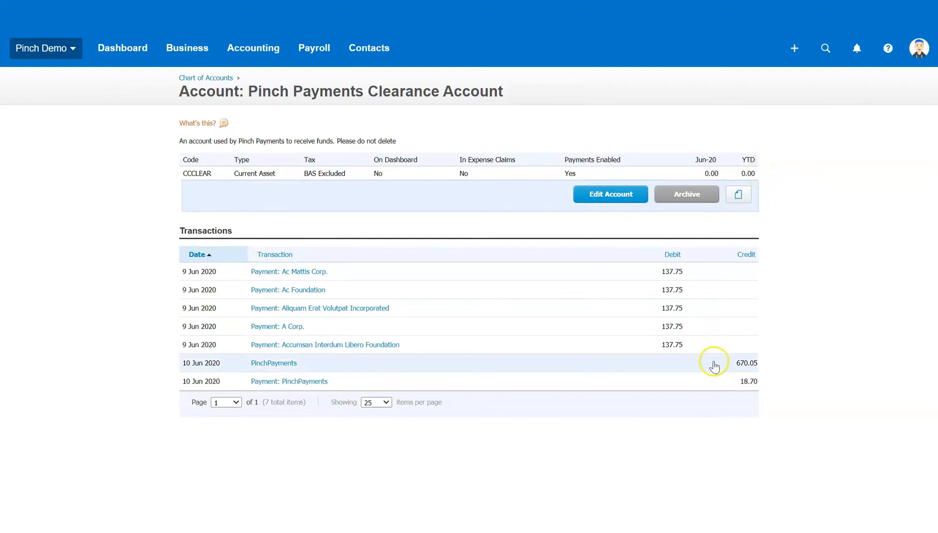
{"action": "mouse_move", "coordinate": [681, 371]}
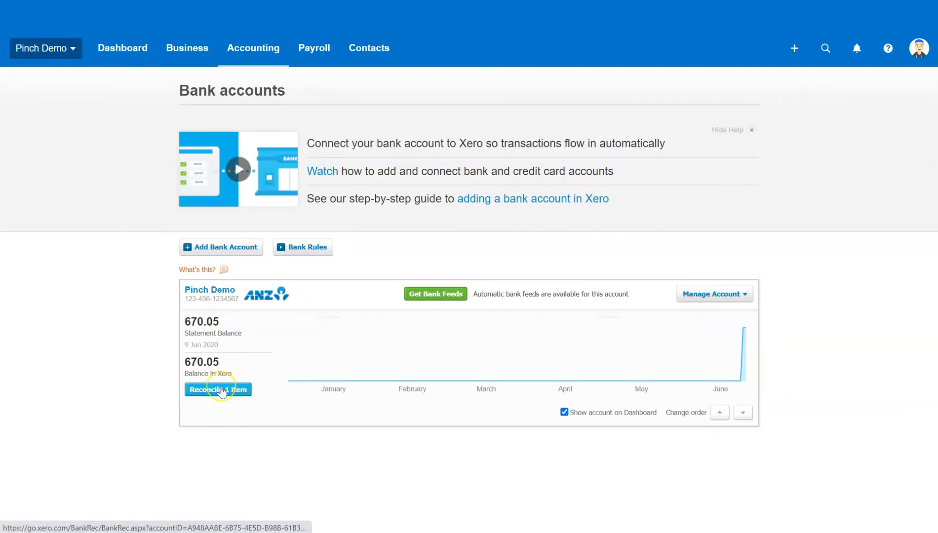
Reconcile the 670.05 Pinch Payments statement line against the 10 Jun 2020 PinchPayments transaction.
{"action": "left_click", "coordinate": [218, 390]}
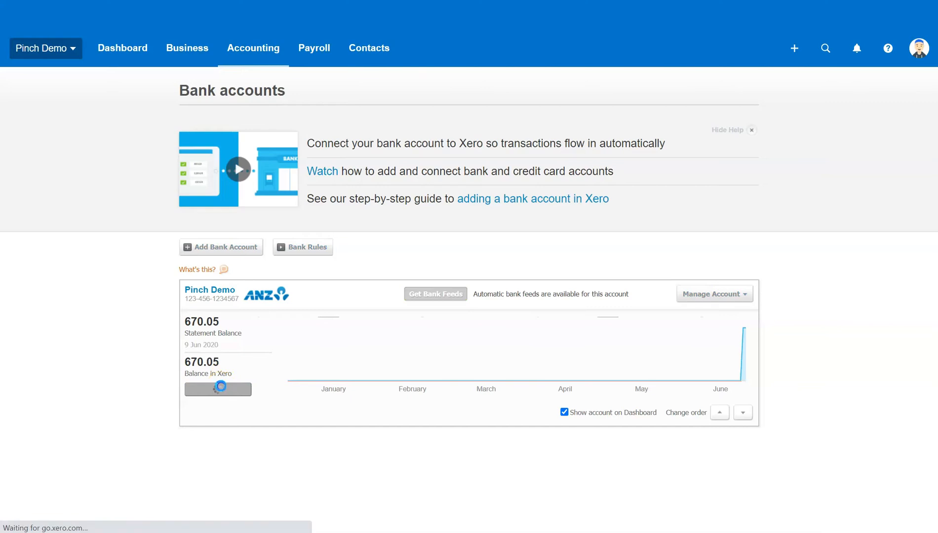
{"action": "left_click", "coordinate": [219, 390]}
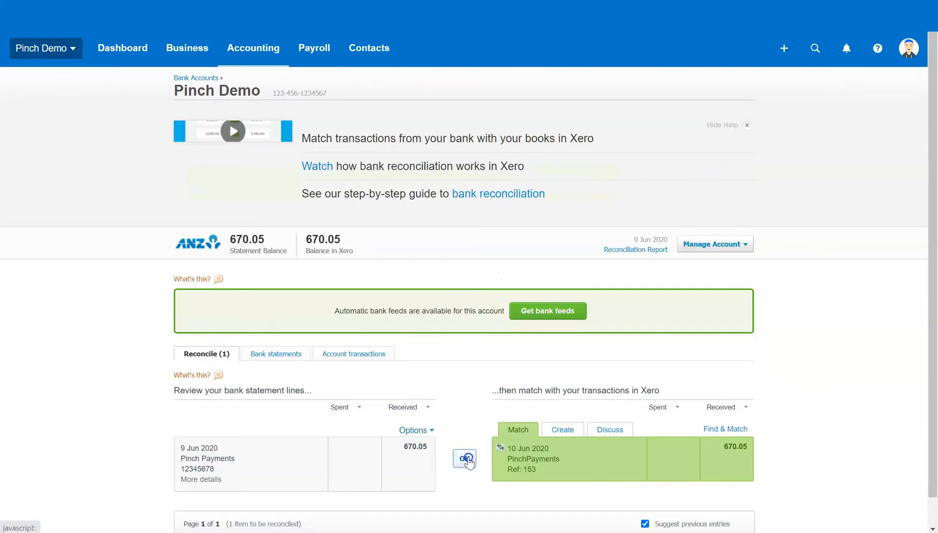